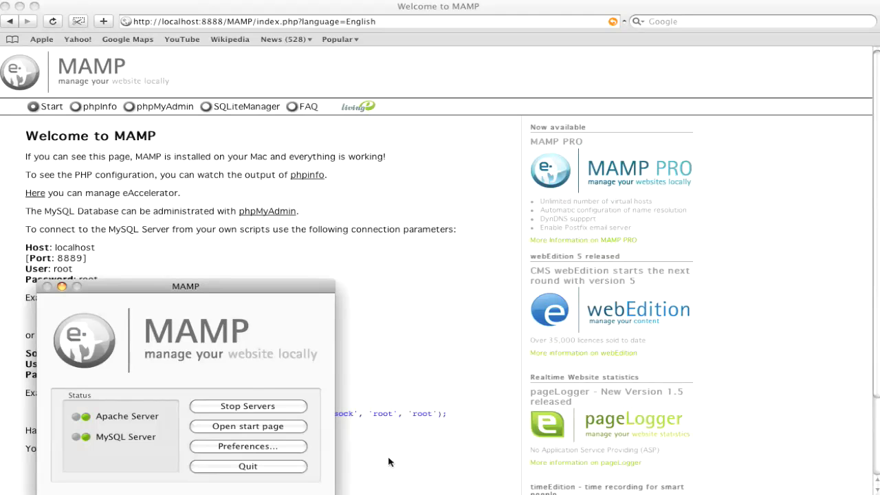
{"action": "mouse_move", "coordinate": [182, 288]}
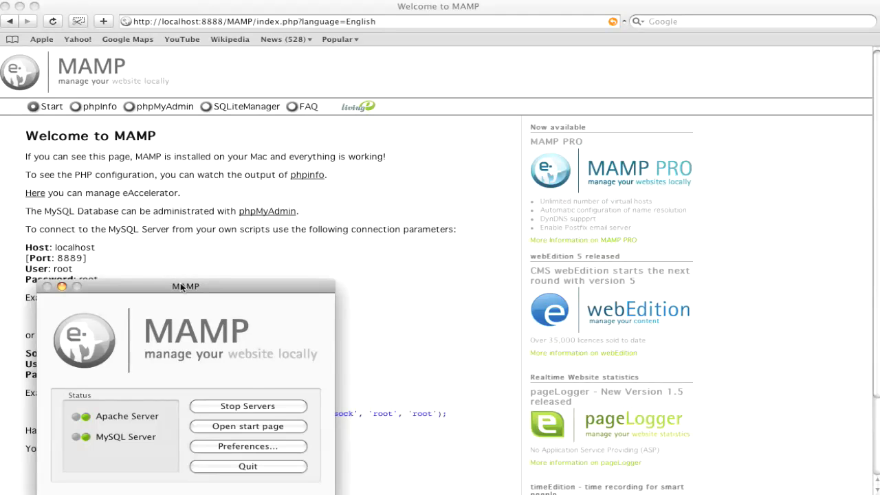
Step: Drag the MAMP server control window aside so the welcome page details are visible
{"action": "left_click_drag", "start_coordinate": [184, 286], "coordinate": [203, 251]}
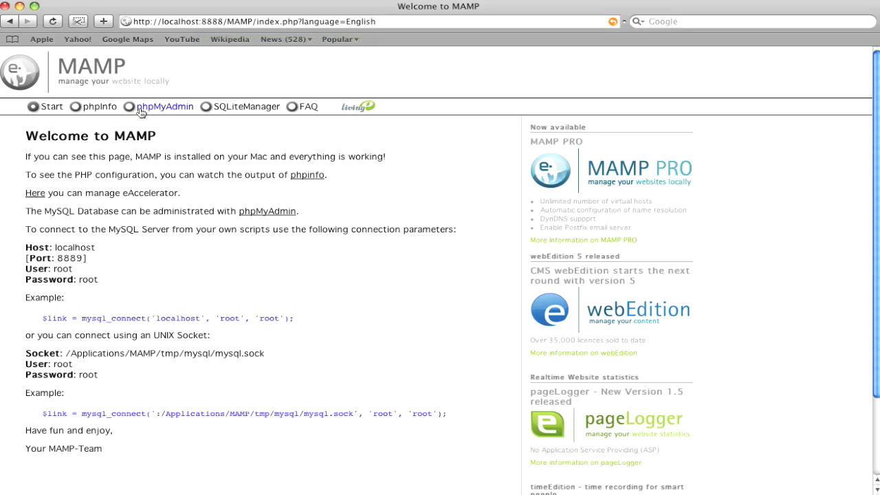
Step: Create a new phpMyAdmin database named 'test'
{"action": "left_click", "coordinate": [165, 107]}
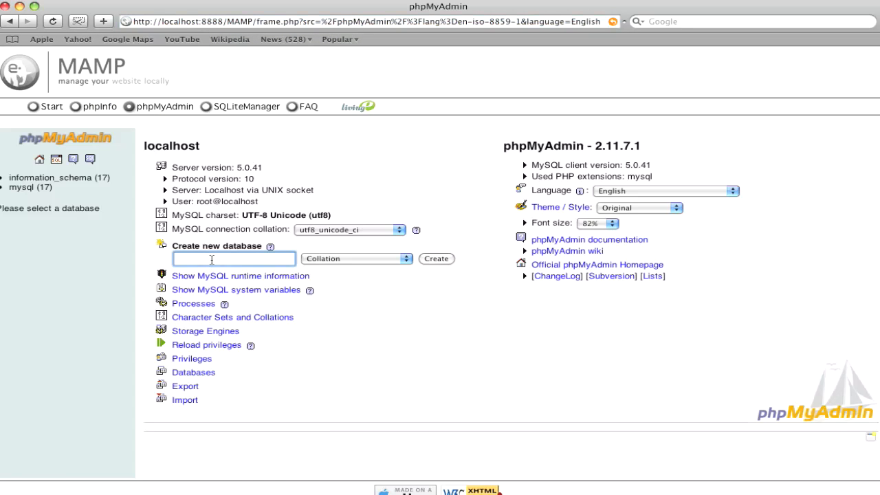
{"action": "type", "text": "test"}
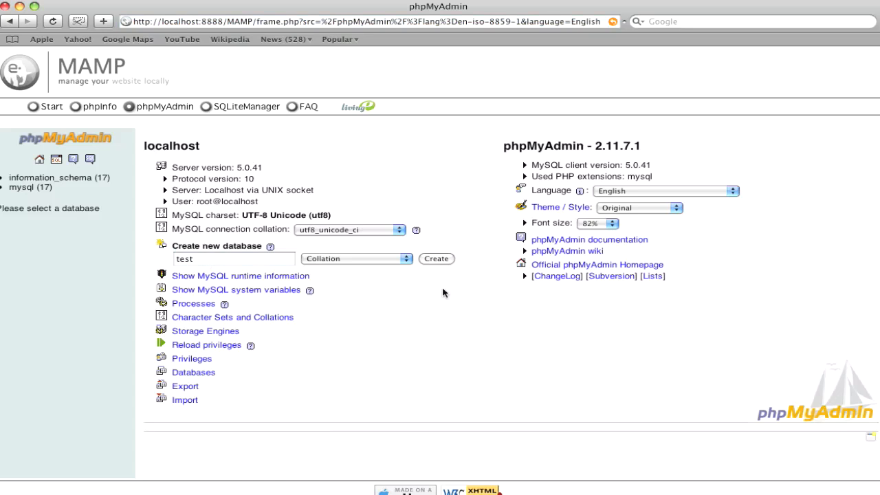
{"action": "left_click", "coordinate": [436, 259]}
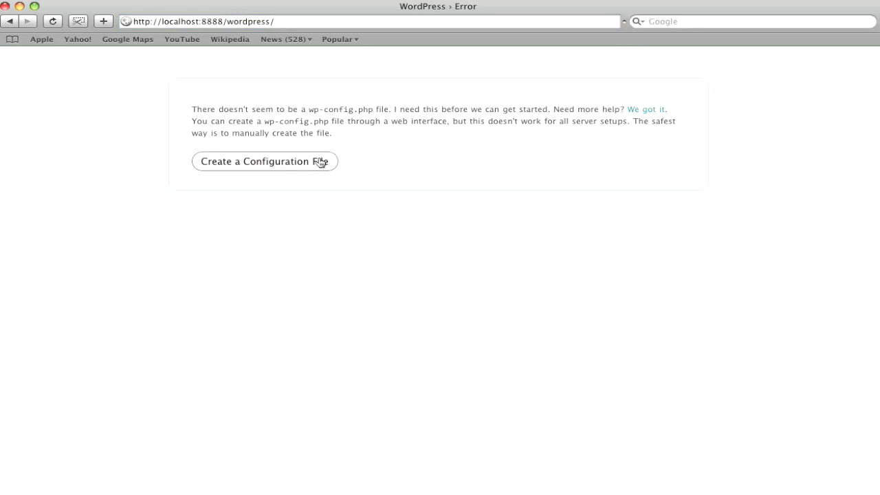
Step: Start the configuration file wizard and continue to the database connection form for 'test'
{"action": "left_click", "coordinate": [264, 161]}
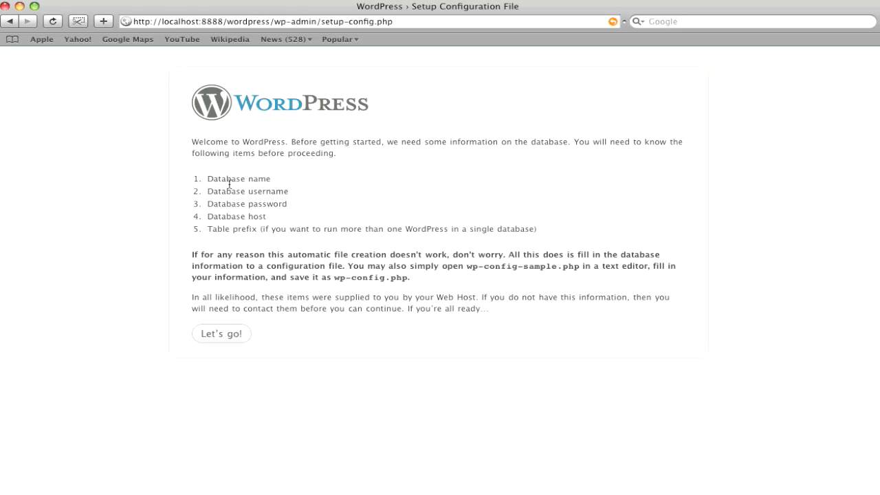
{"action": "double_click", "coordinate": [238, 179]}
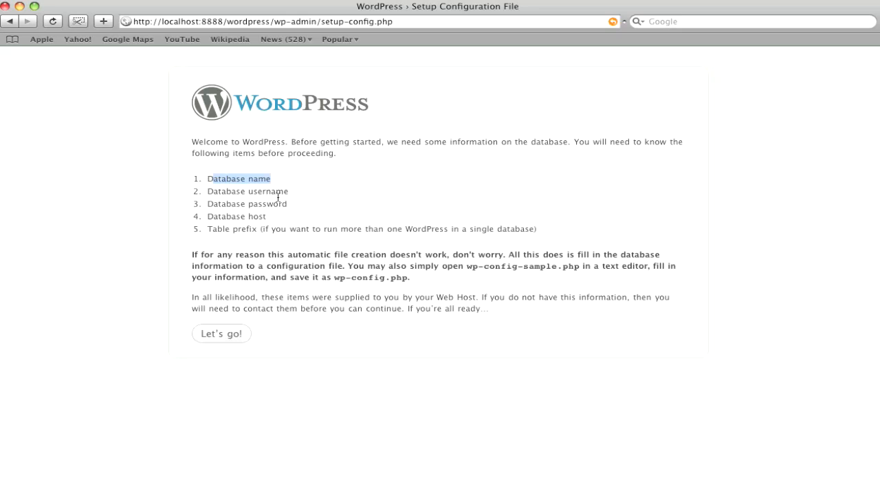
{"action": "left_click", "coordinate": [220, 334]}
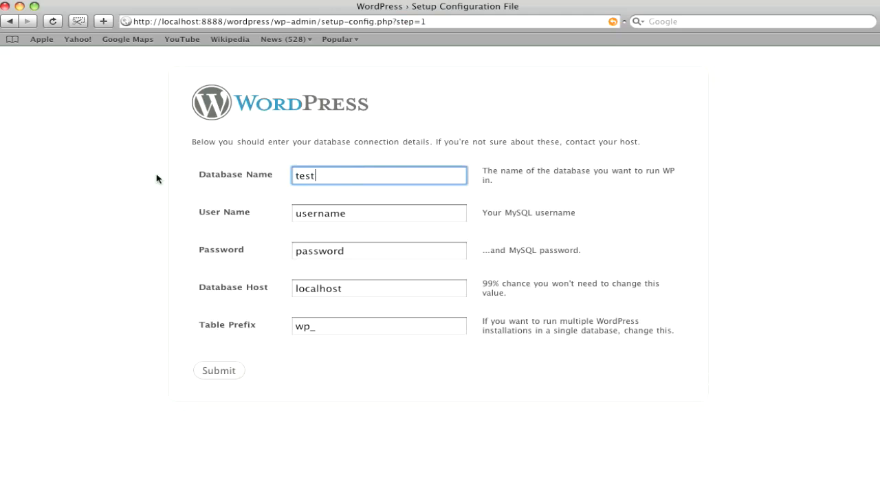
{"action": "left_click", "coordinate": [378, 214]}
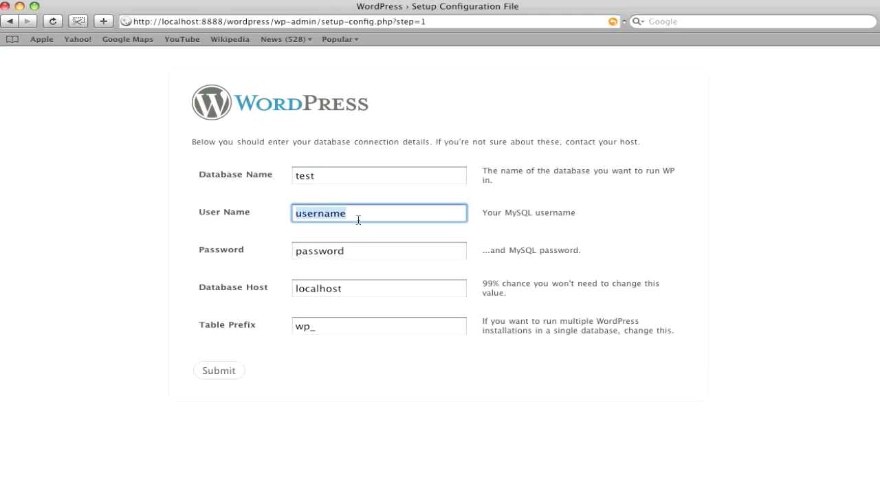
{"action": "type", "text": "root"}
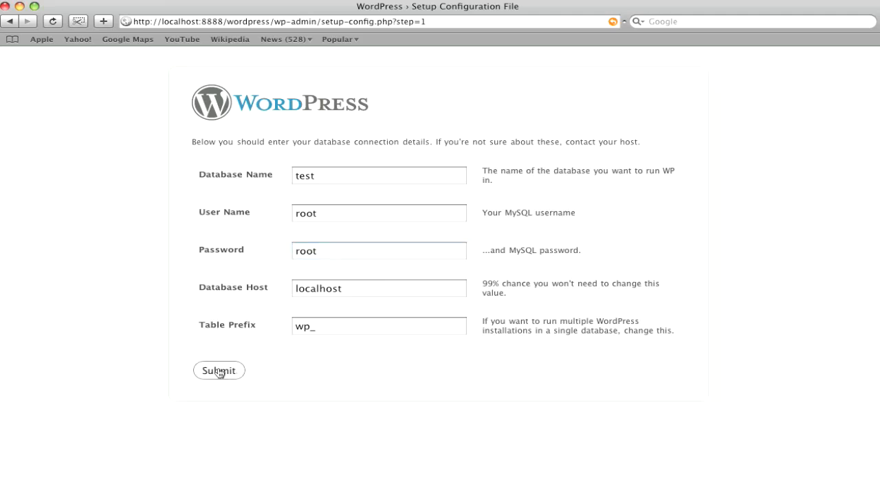
{"action": "left_click", "coordinate": [218, 372]}
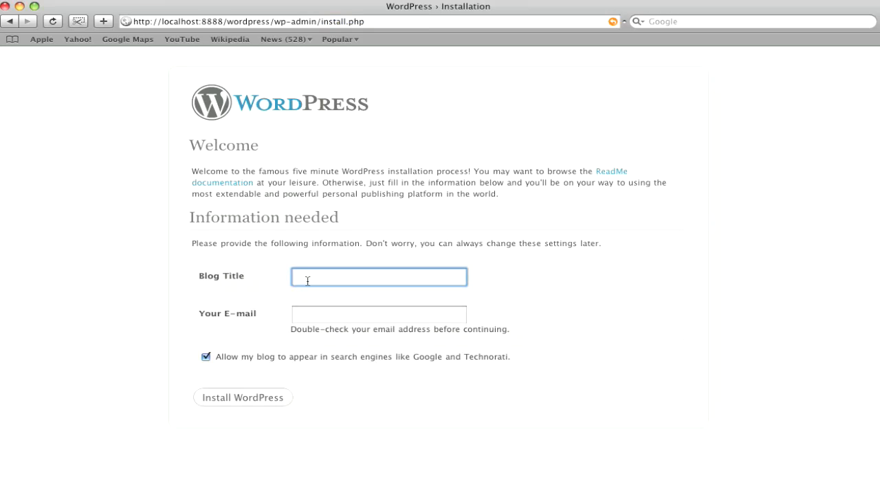
{"action": "type", "text": "this is"}
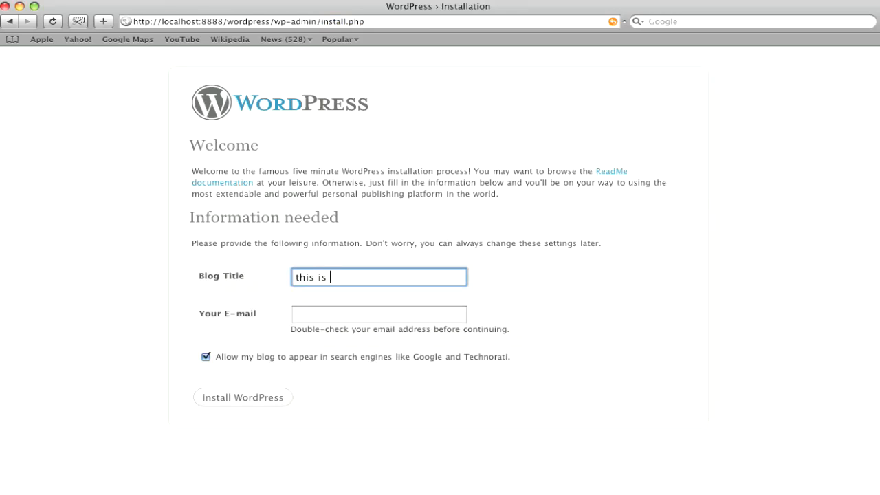
{"action": "type", "text": "blah"}
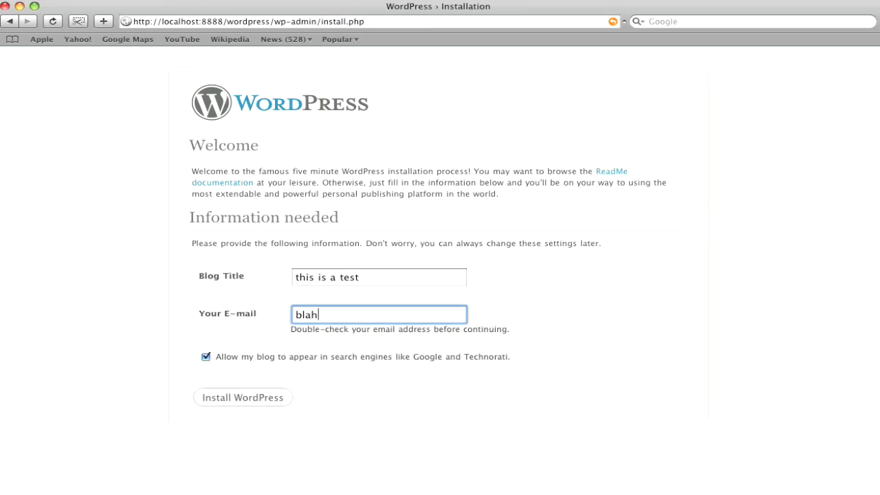
{"action": "type", "text": "@blah.com"}
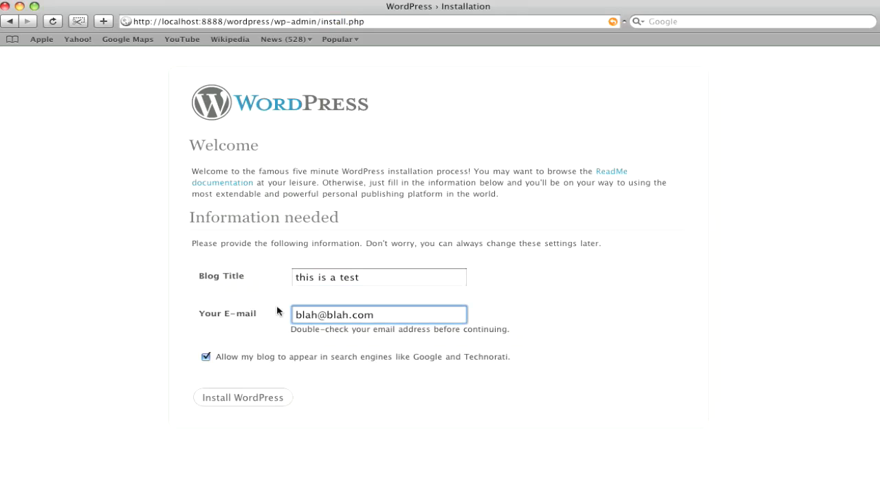
{"action": "left_click", "coordinate": [242, 398]}
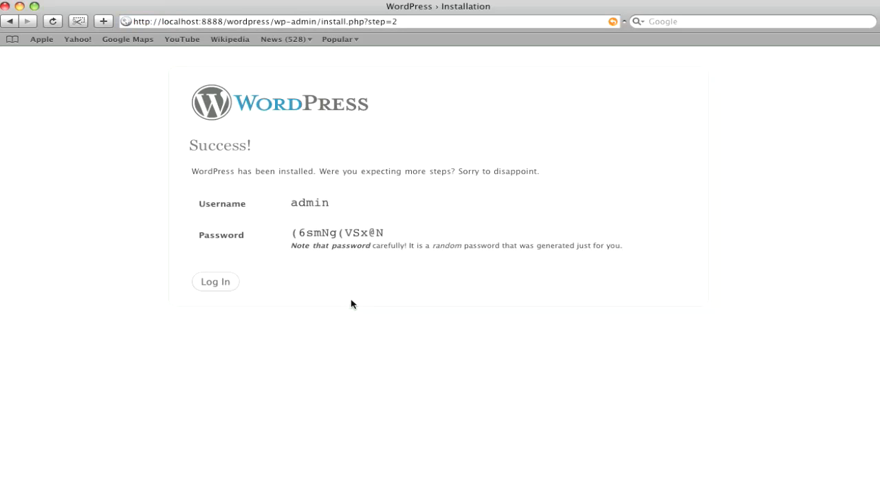
Step: Select the generated admin password and go to the log-in page
{"action": "triple_click", "coordinate": [337, 233]}
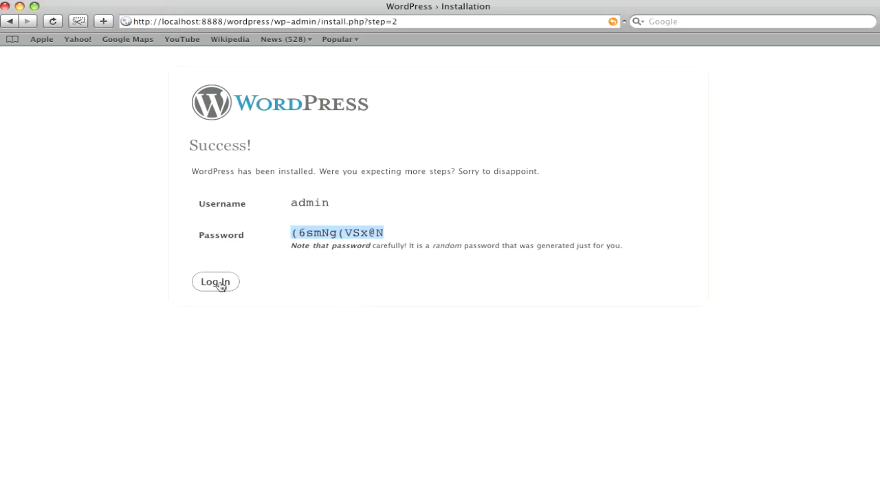
{"action": "left_click", "coordinate": [214, 282]}
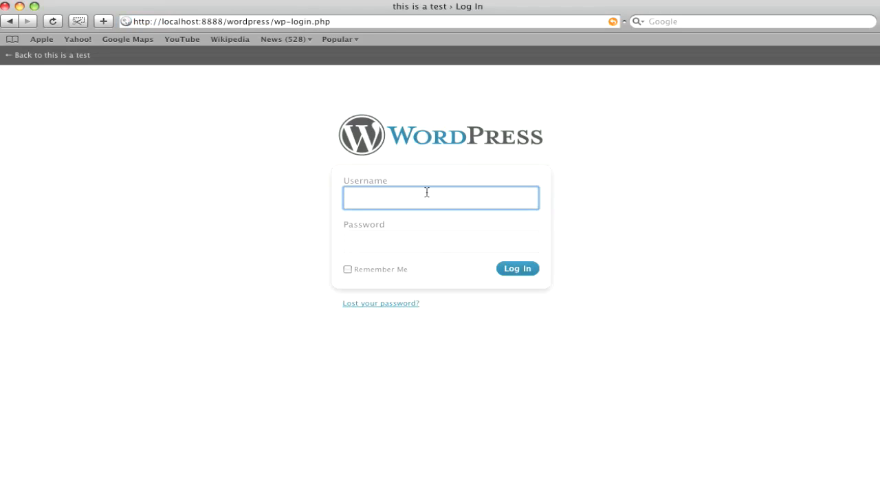
Step: Log in as 'admin' with the generated password to reach the Dashboard
{"action": "type", "text": "admin"}
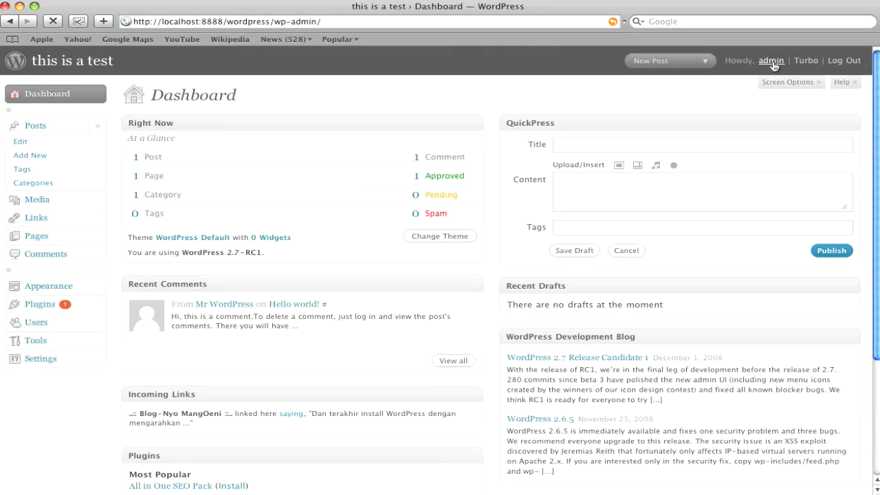
{"action": "left_click", "coordinate": [770, 60]}
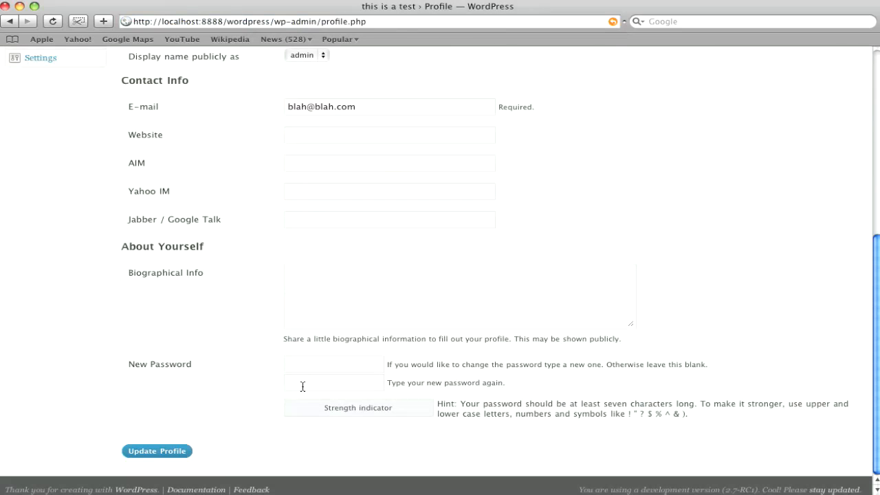
{"action": "left_click", "coordinate": [333, 383]}
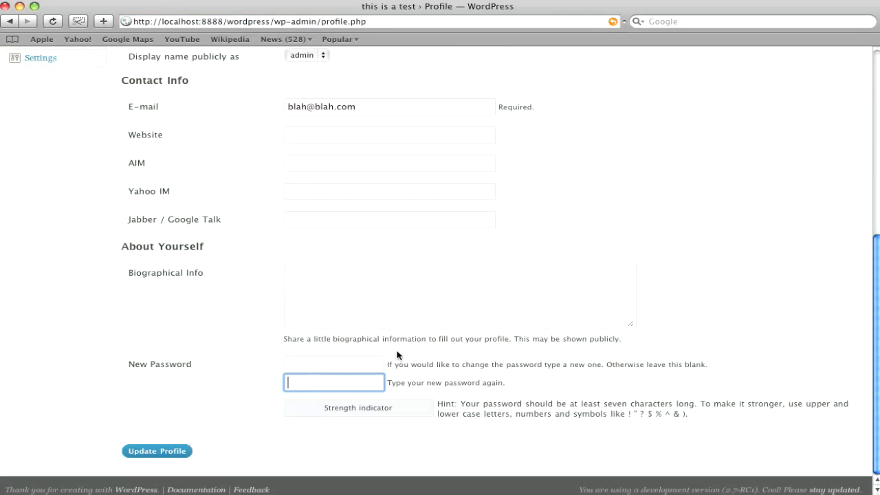
{"action": "left_click", "coordinate": [459, 296]}
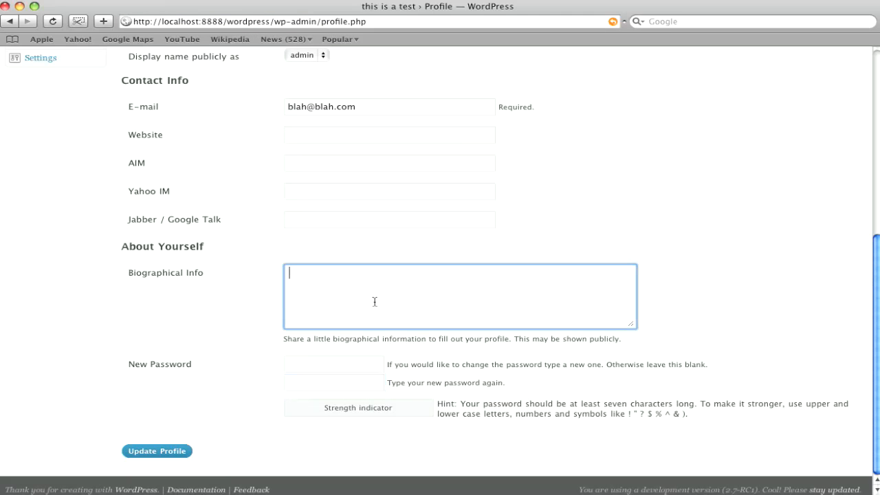
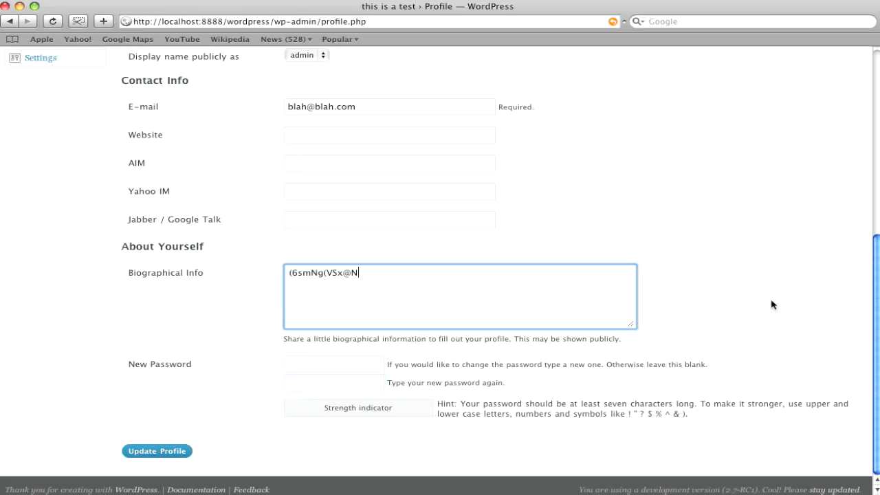